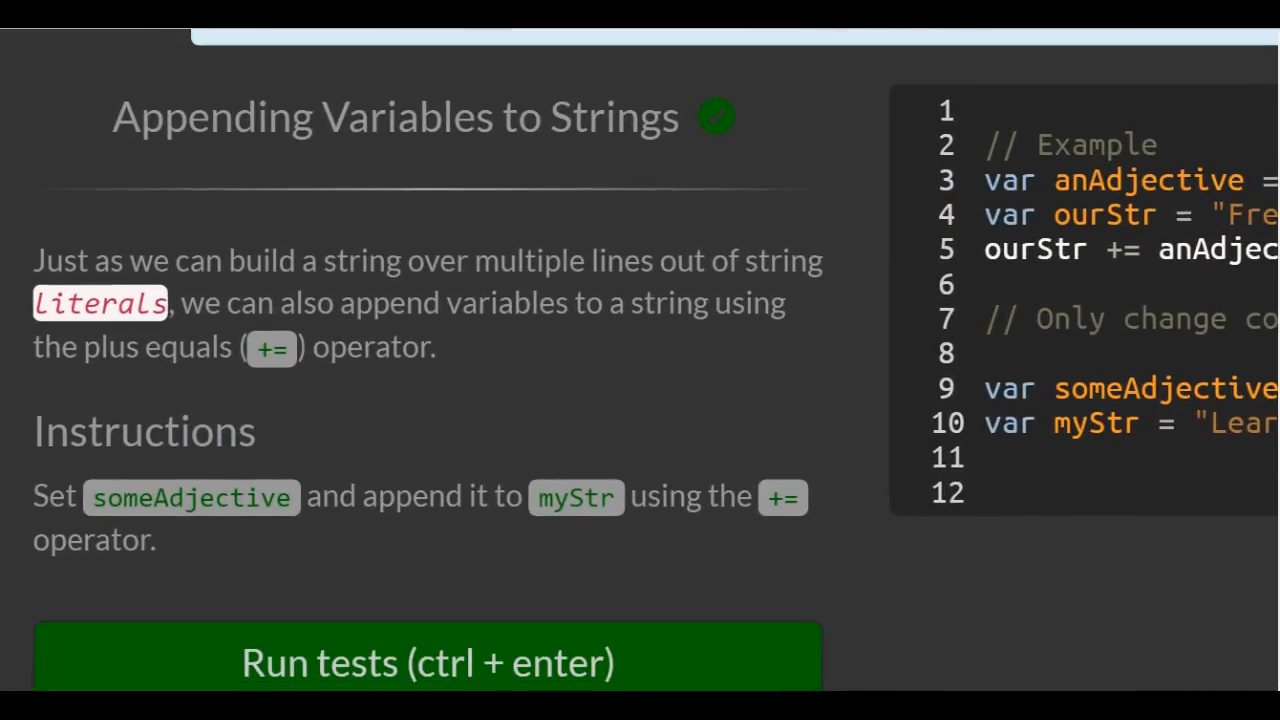
{"action": "mouse_move", "coordinate": [16, 378]}
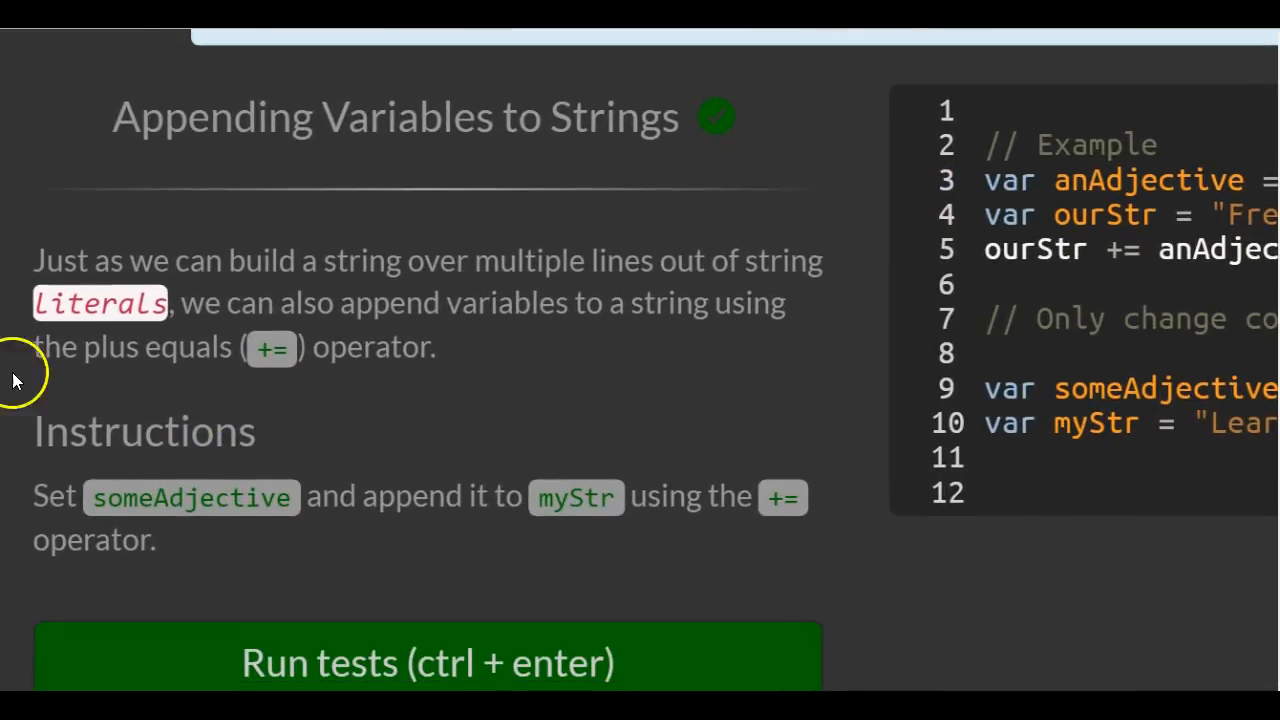
{"action": "mouse_move", "coordinate": [568, 272]}
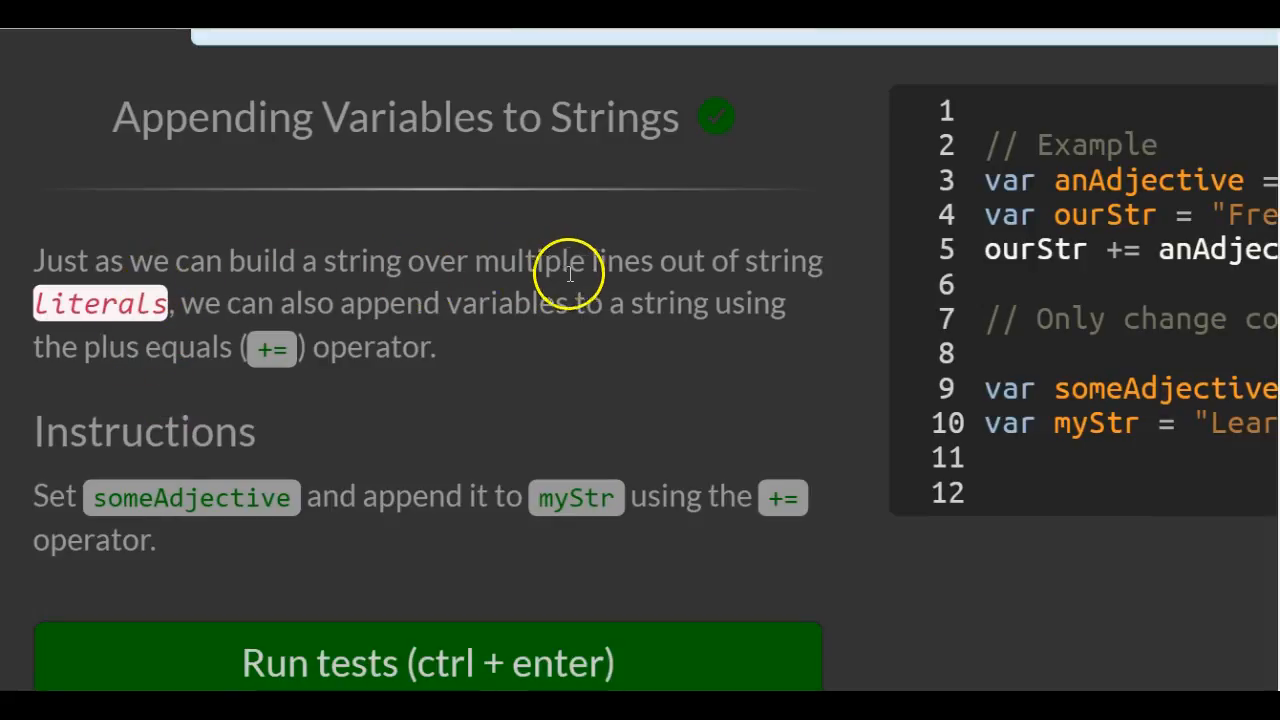
{"action": "mouse_move", "coordinate": [816, 340]}
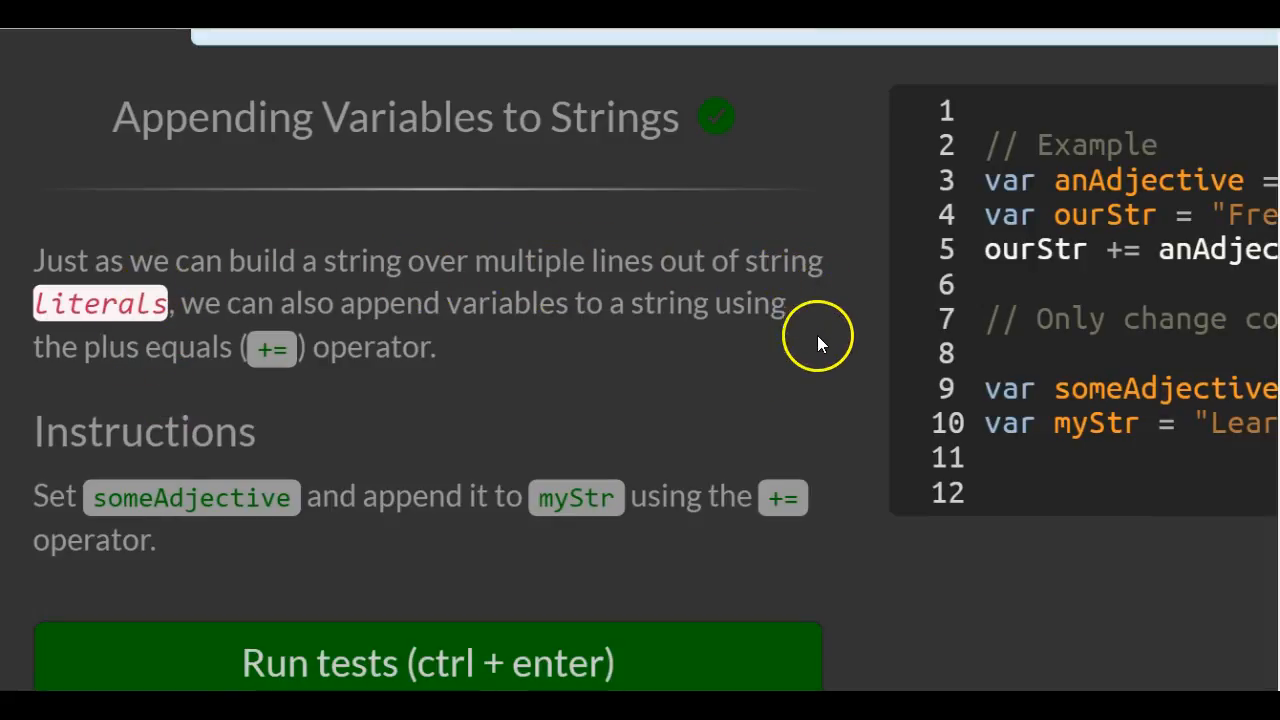
{"action": "mouse_move", "coordinate": [612, 424]}
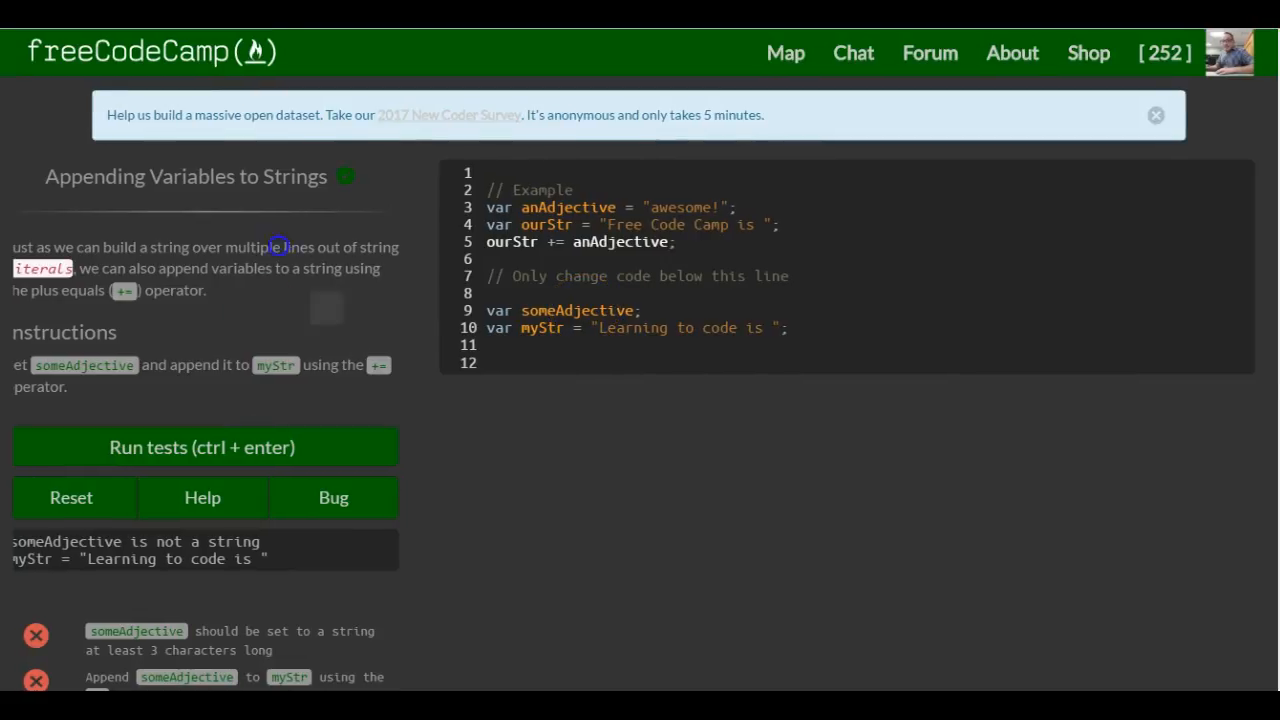
Assign someAdjective the string 'fun' on line 9 of the challenge code
{"action": "scroll", "scroll_direction": "down", "scroll_amount": 3}
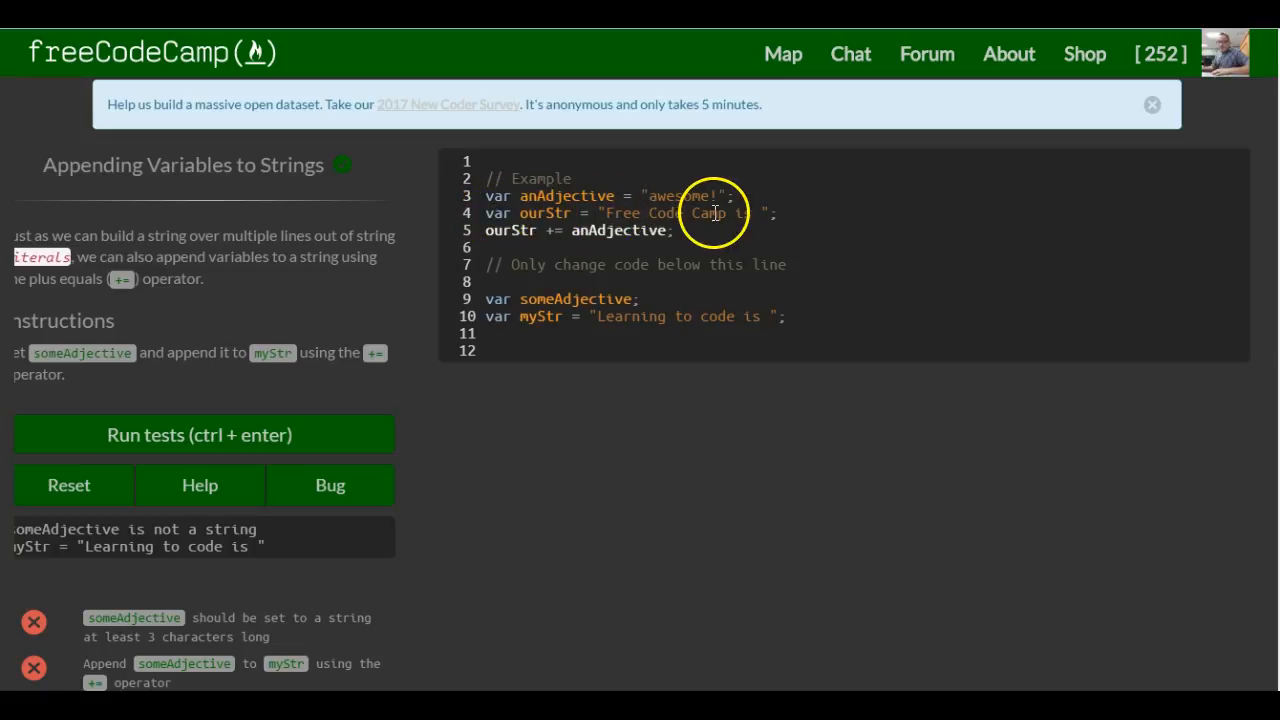
{"action": "mouse_move", "coordinate": [560, 242]}
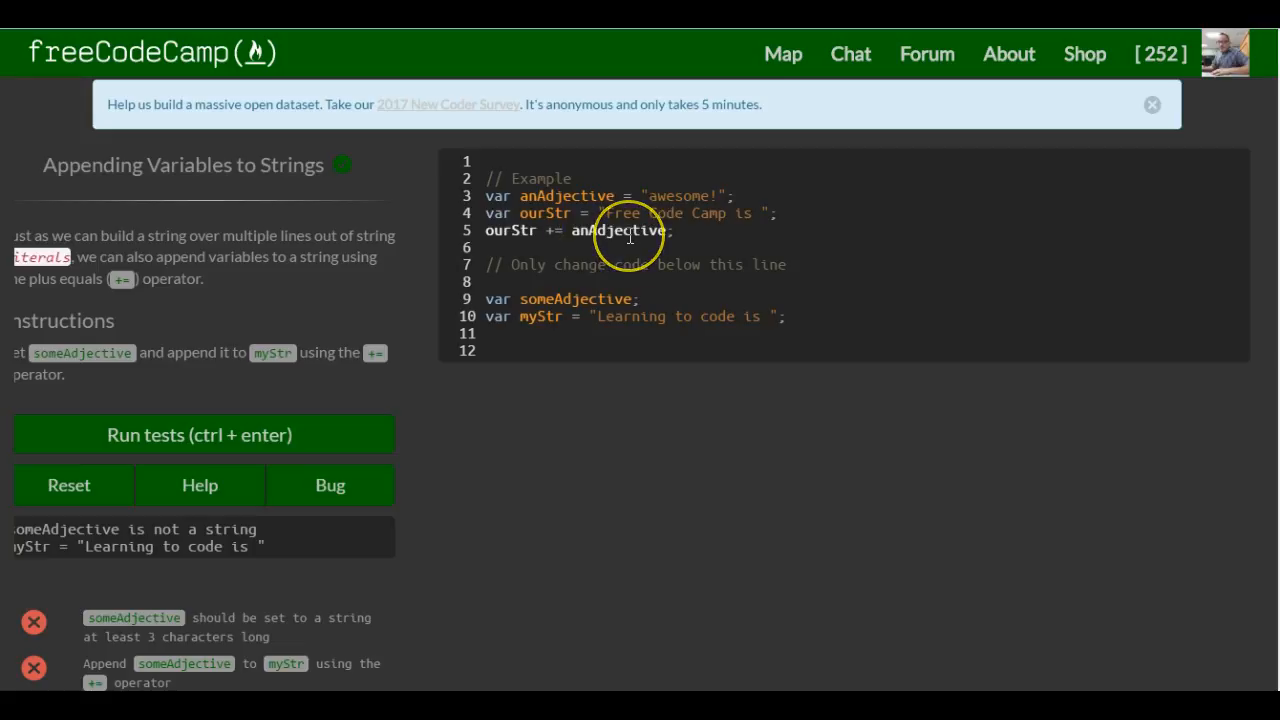
{"action": "mouse_move", "coordinate": [656, 200]}
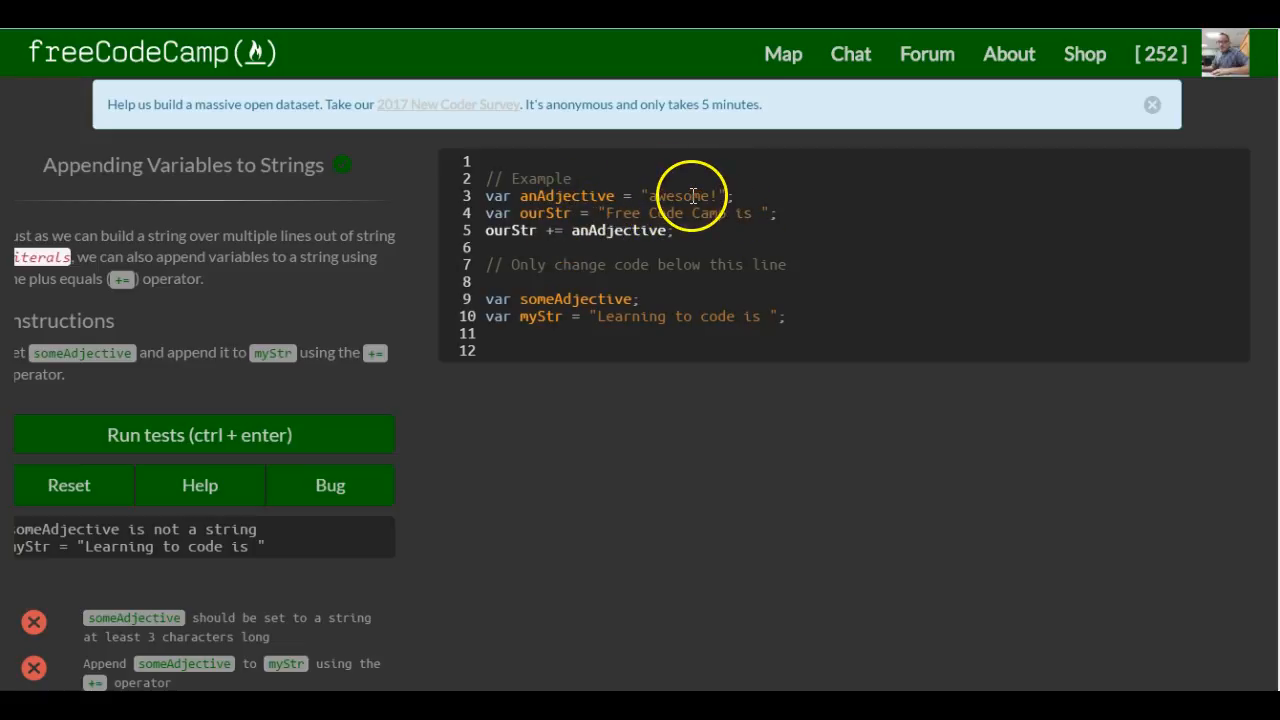
{"action": "mouse_move", "coordinate": [398, 384]}
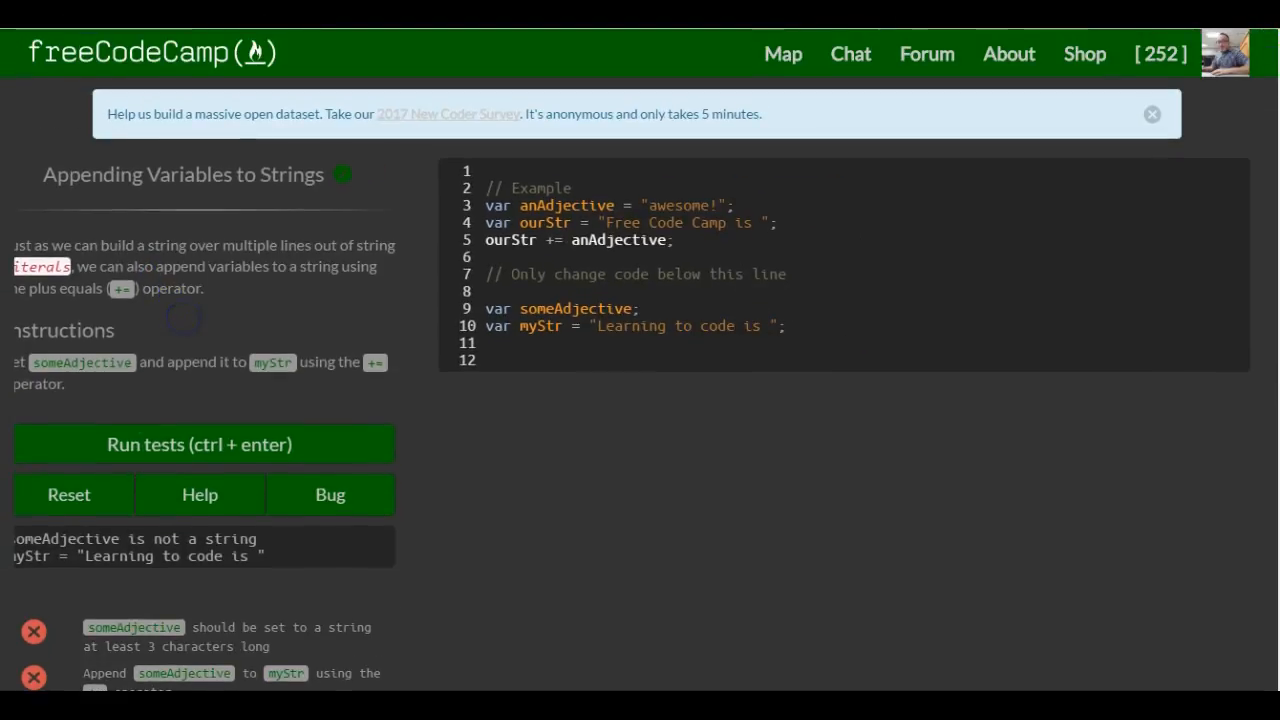
{"action": "left_click", "coordinate": [636, 308]}
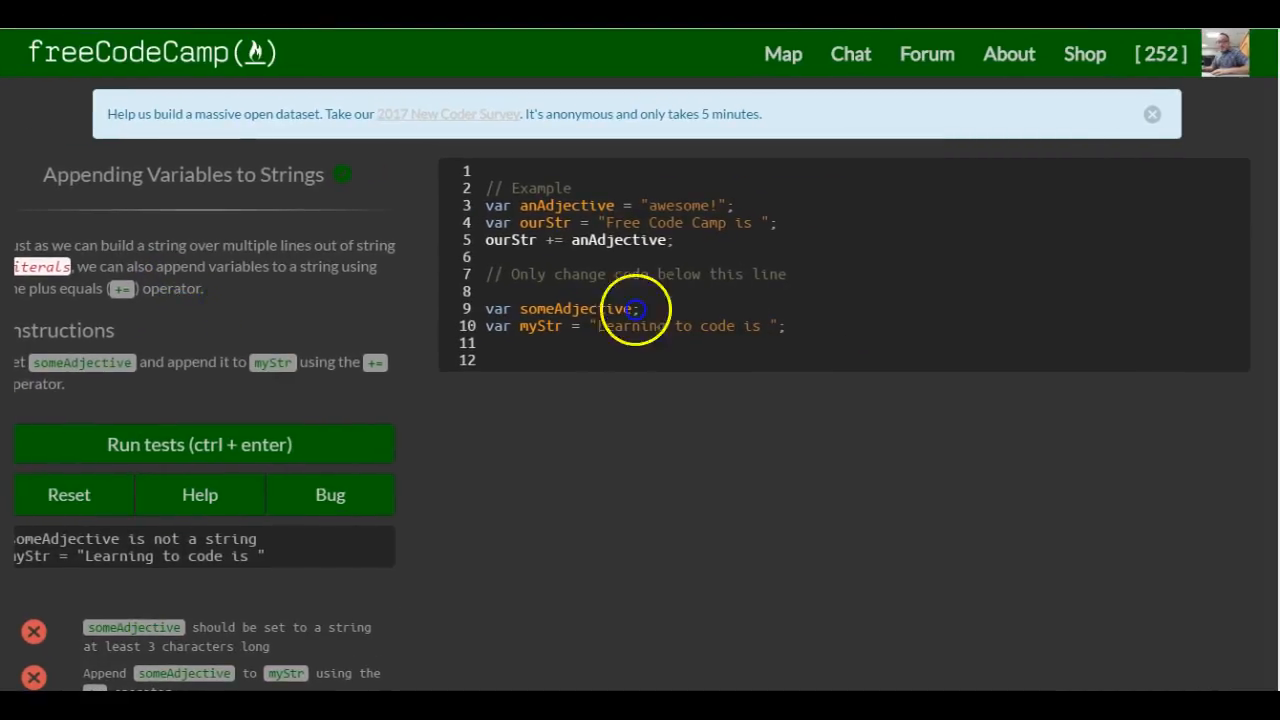
{"action": "left_click", "coordinate": [632, 308]}
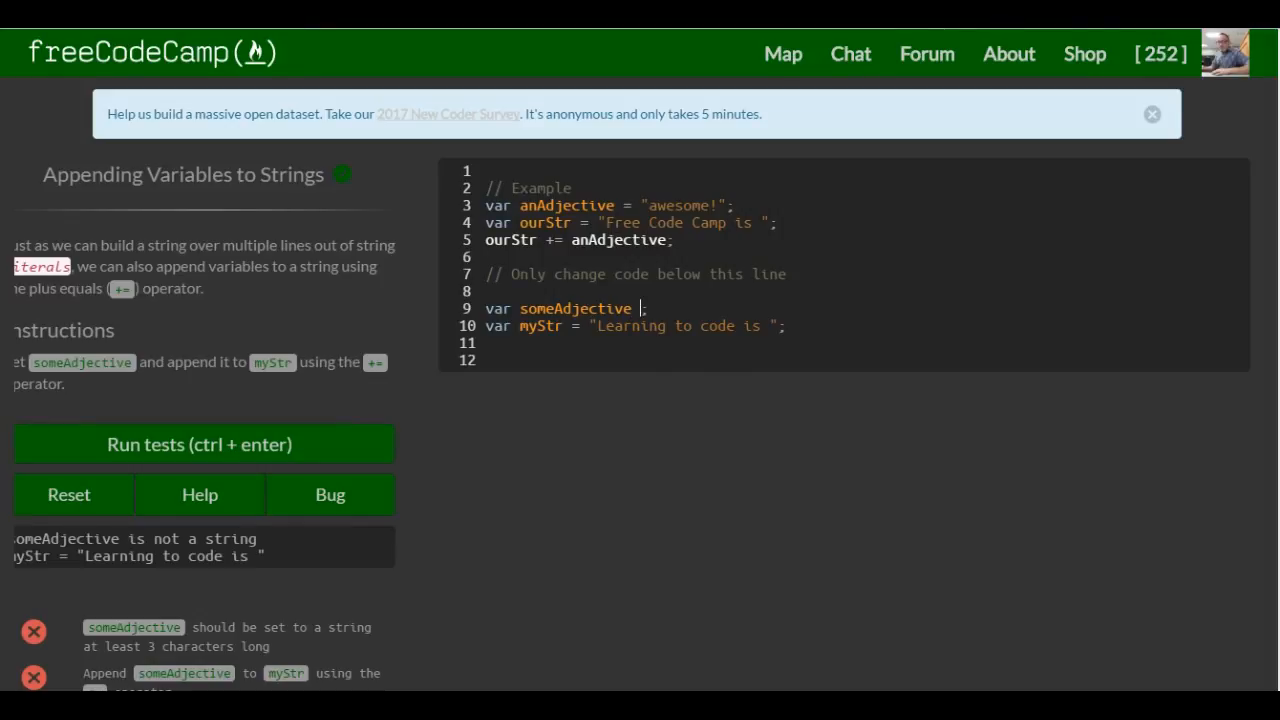
{"action": "type", "text": "= '"}
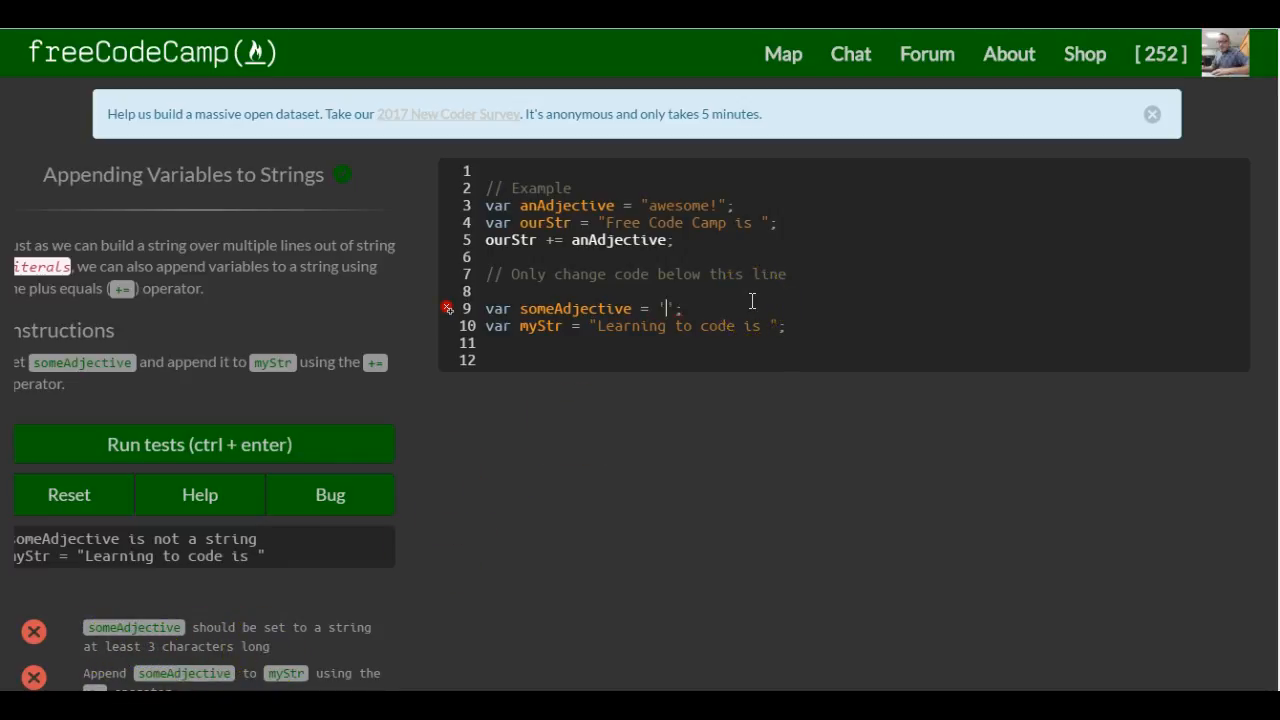
{"action": "type", "text": "fun"}
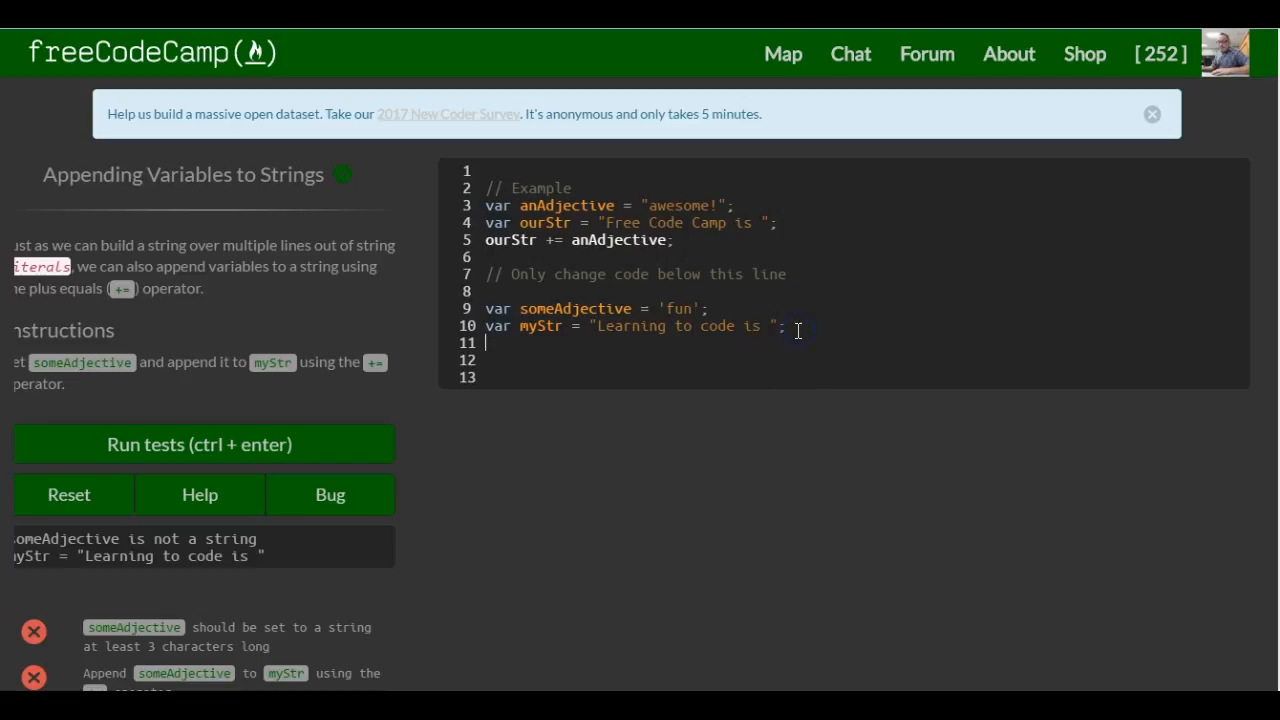
Write the line myStr += someAdjective; below the myStr declaration
{"action": "type", "text": "m"}
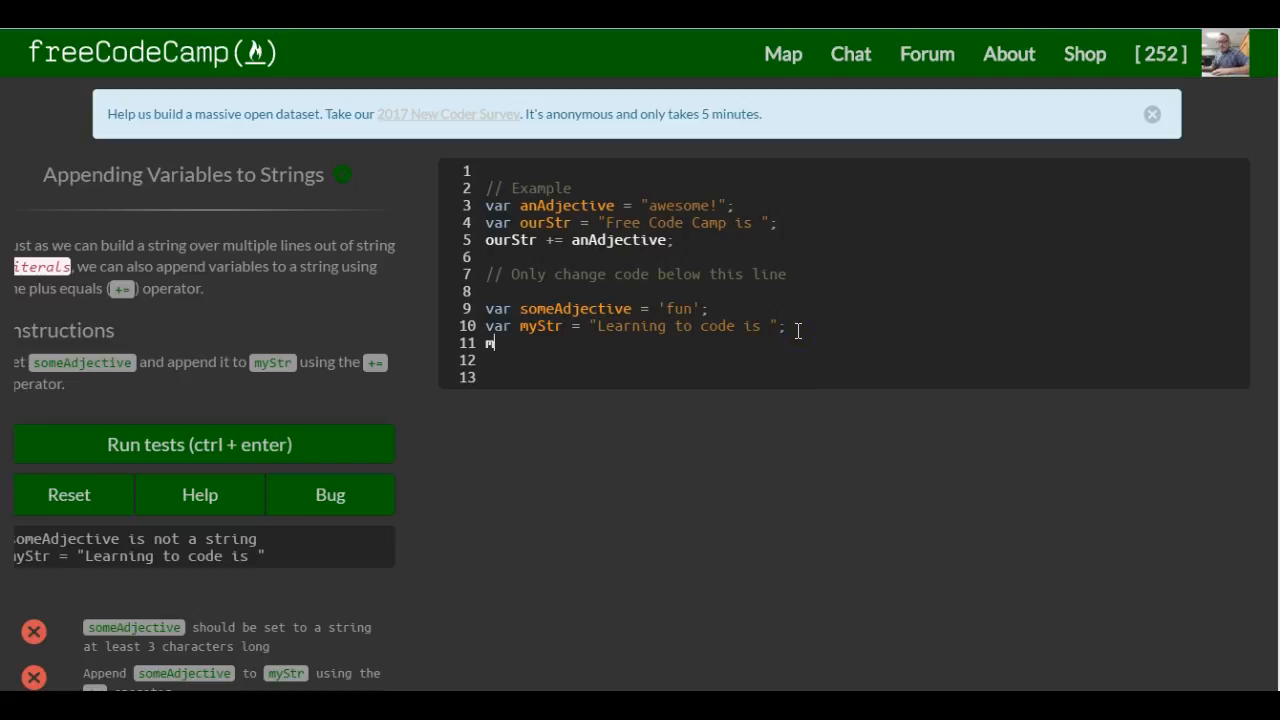
{"action": "type", "text": "yStr"}
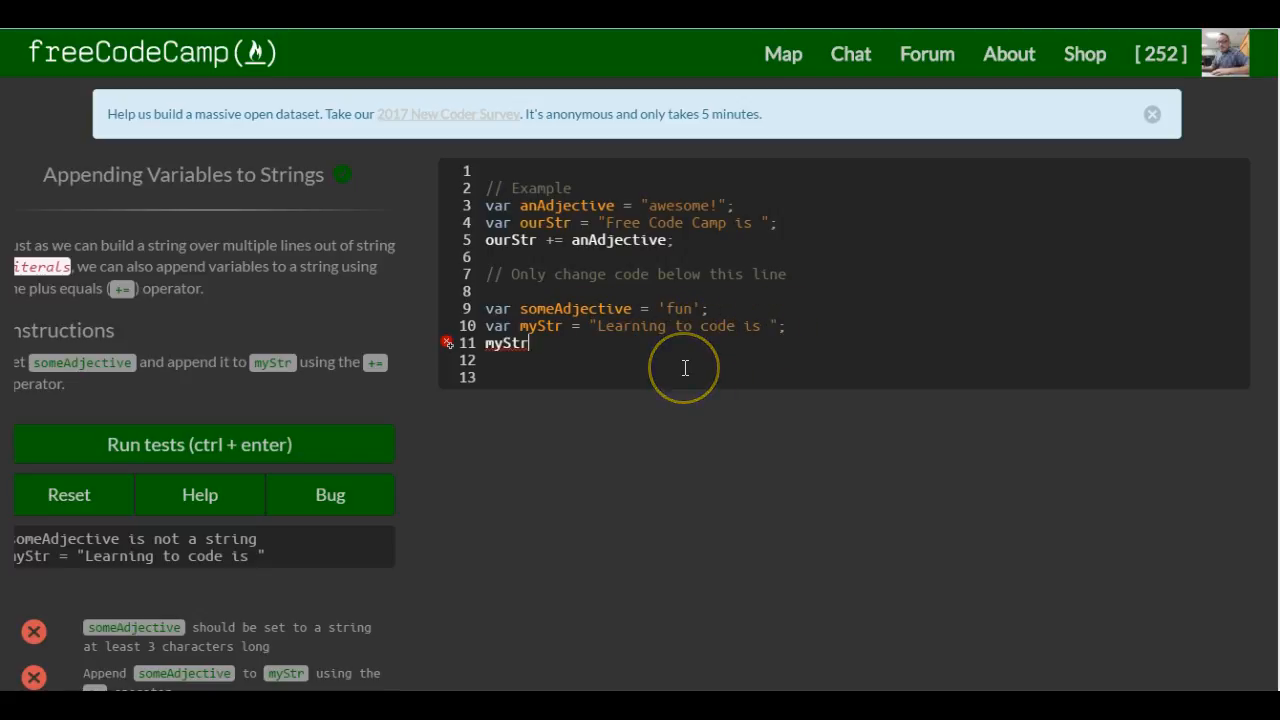
{"action": "type", "text": "+"}
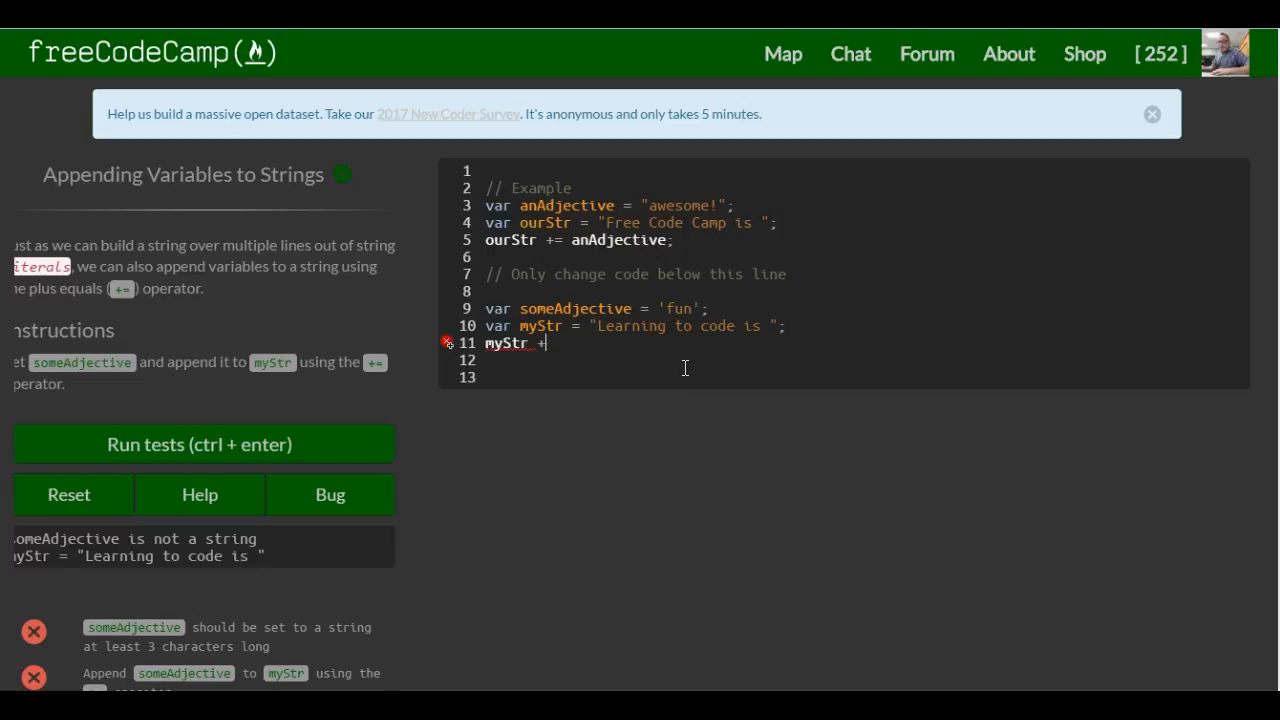
{"action": "type", "text": "="}
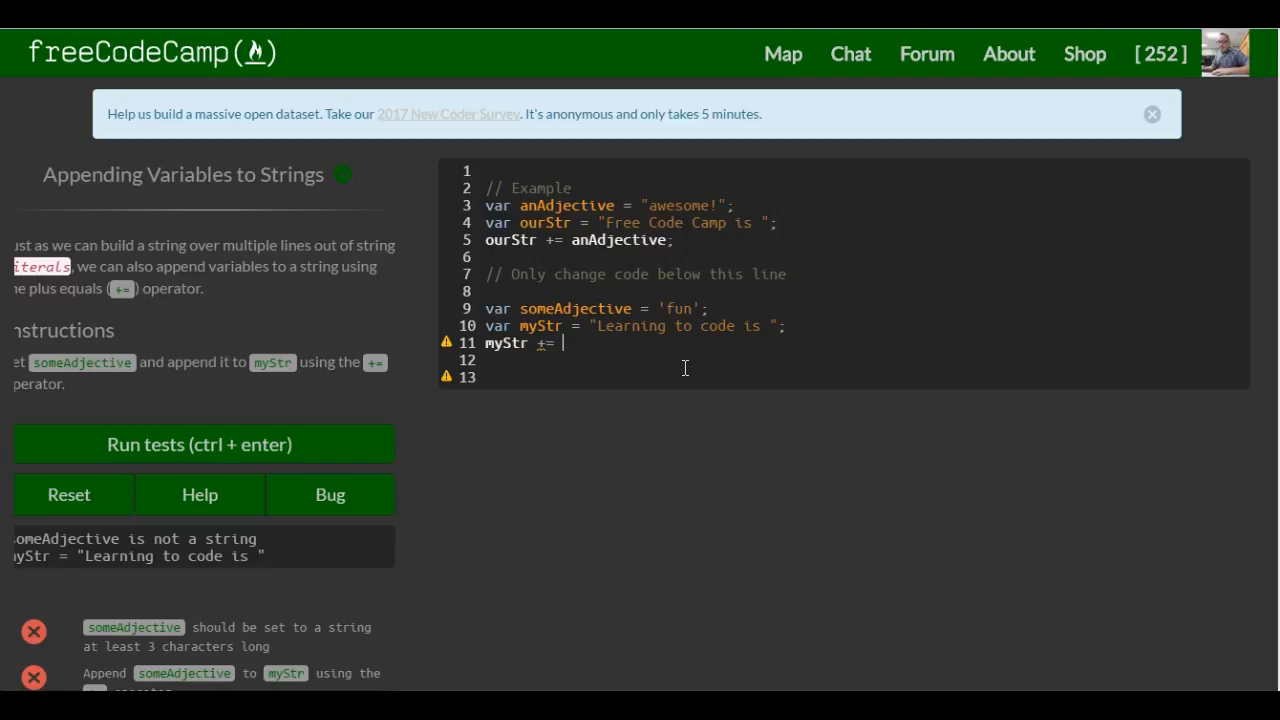
{"action": "type", "text": "someA"}
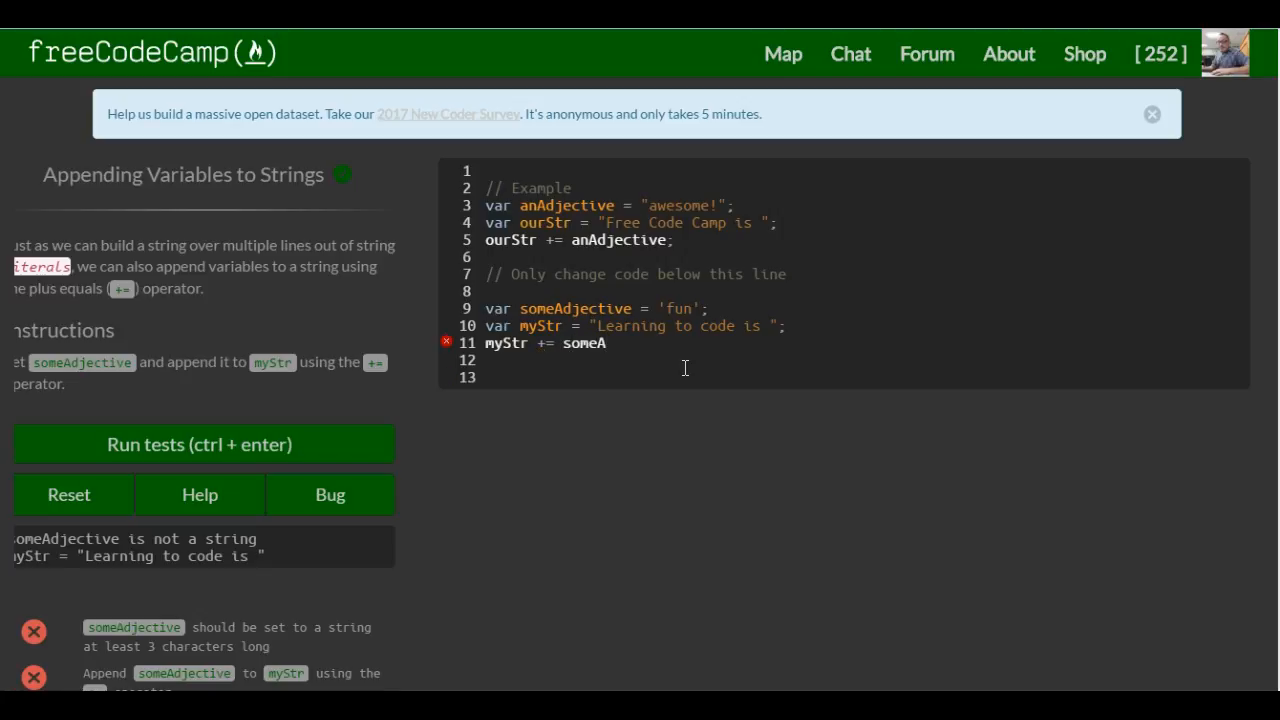
{"action": "type", "text": "djective;"}
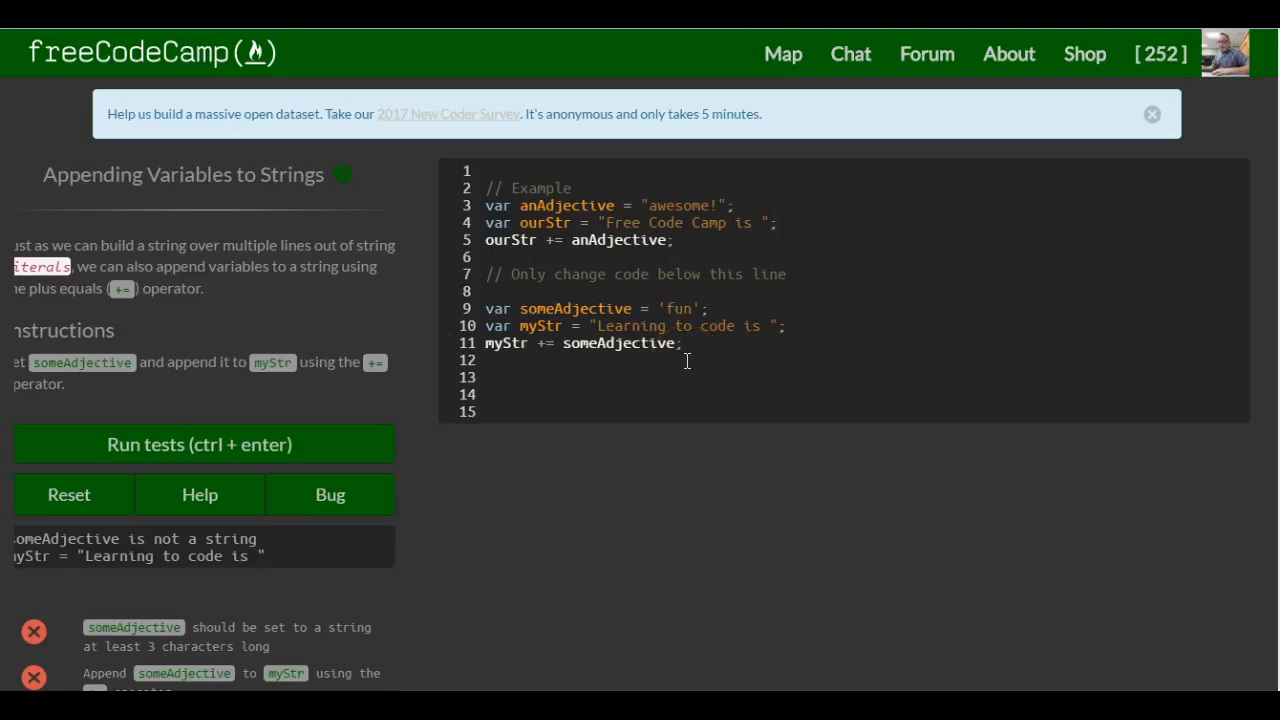
Write the equivalent long form myStr = myStr + someAdjective; on line 13
{"action": "type", "text": "m"}
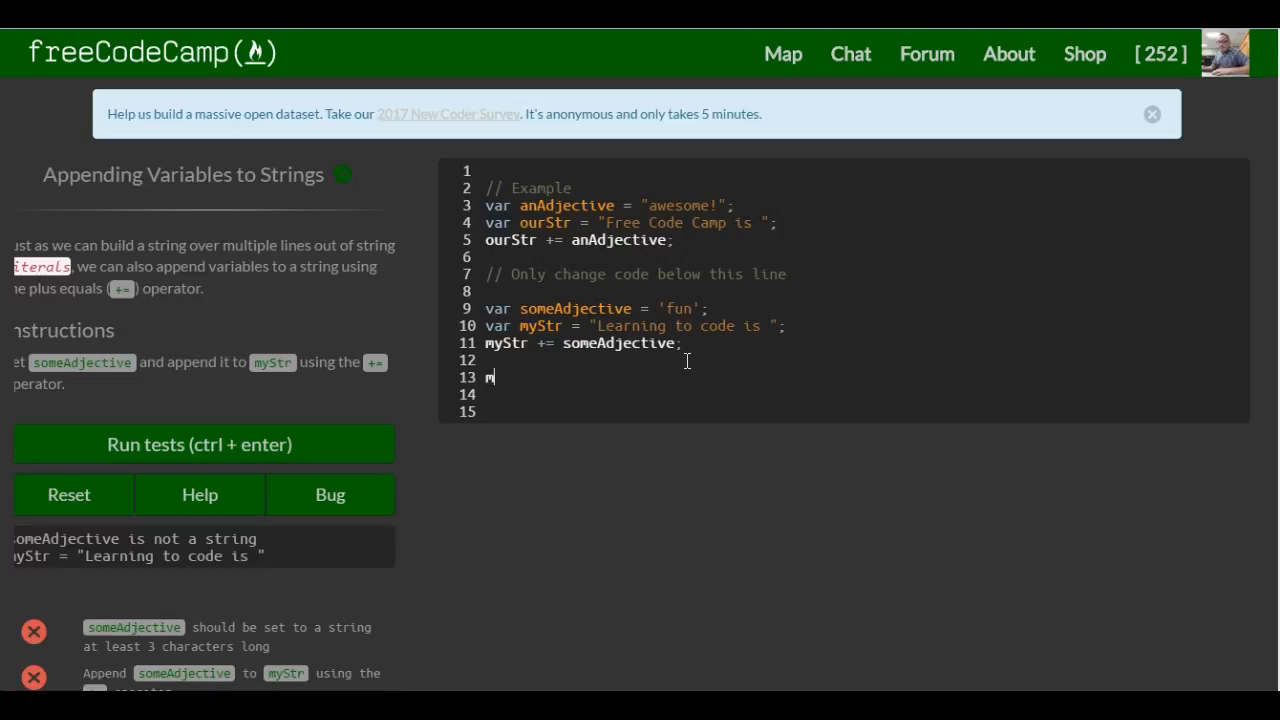
{"action": "type", "text": "yst"}
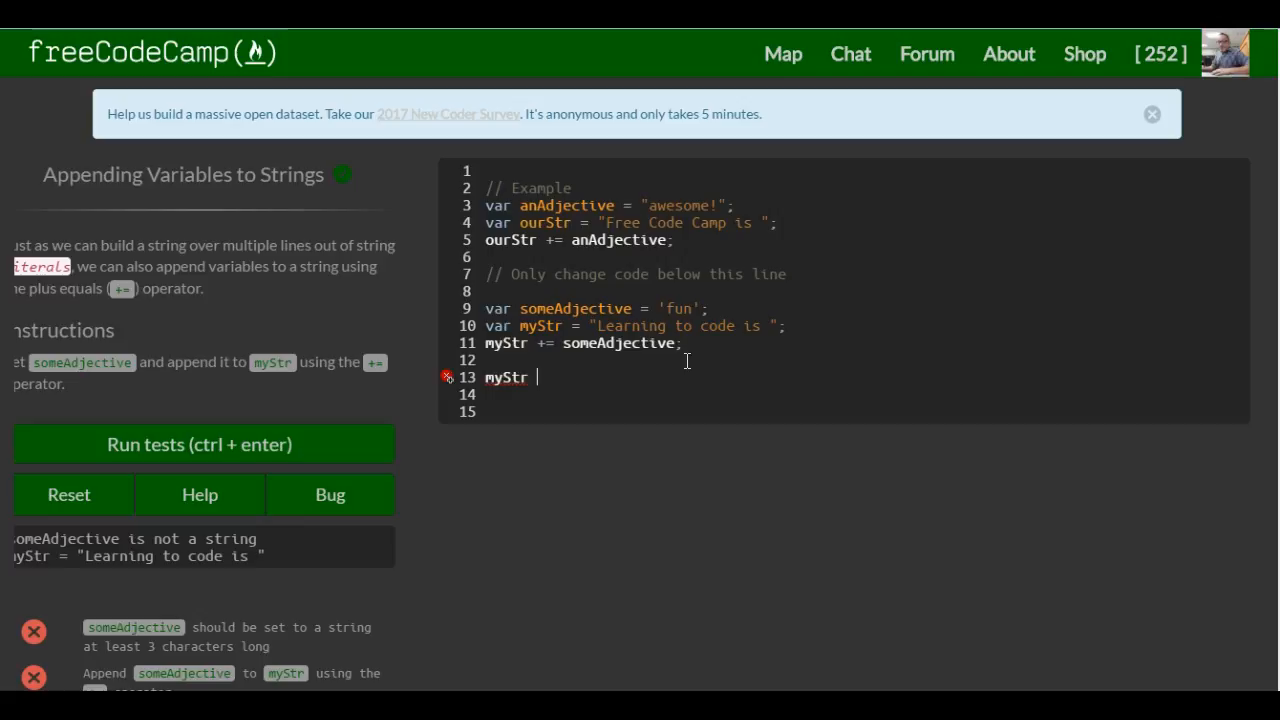
{"action": "type", "text": "= myStr +"}
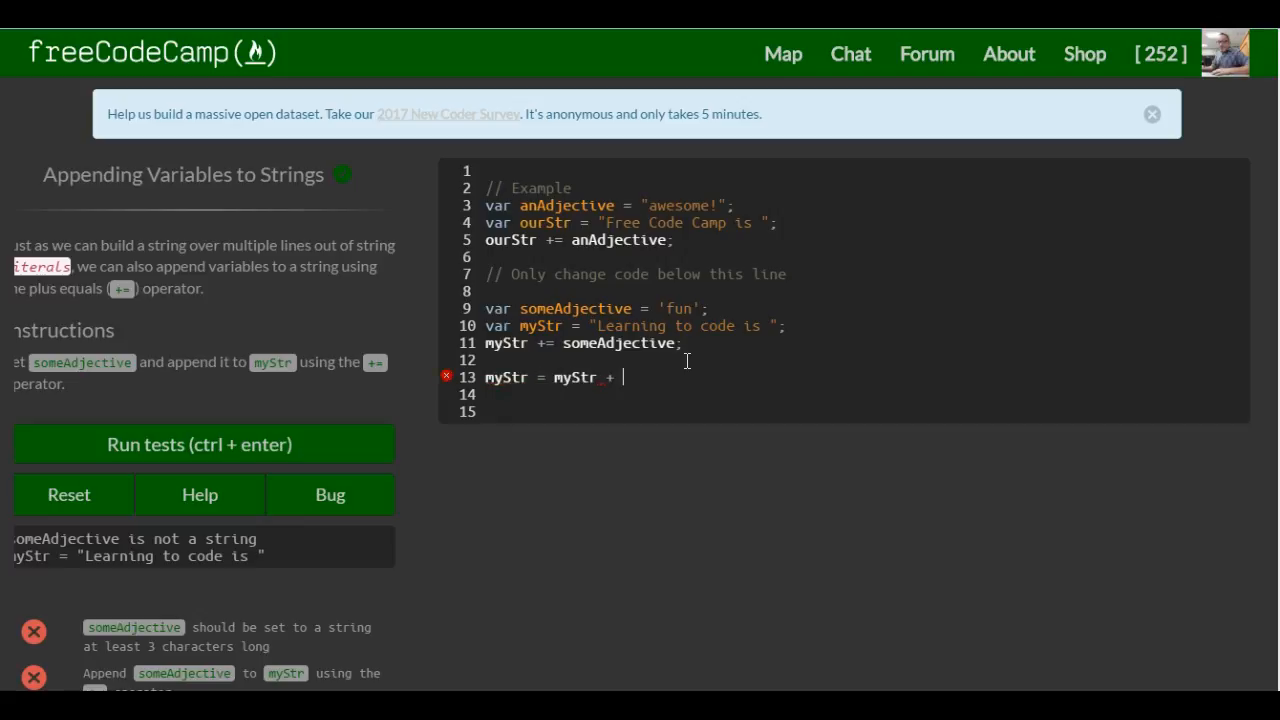
{"action": "type", "text": "someA"}
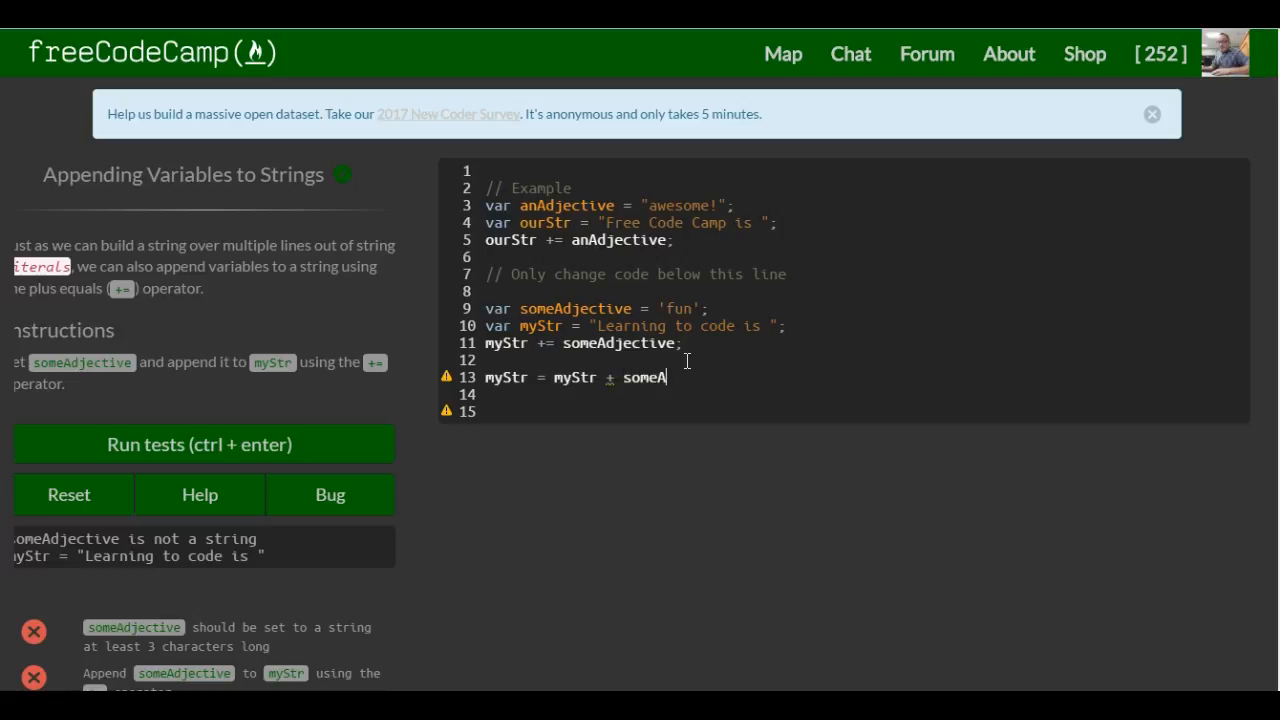
{"action": "type", "text": "djective;"}
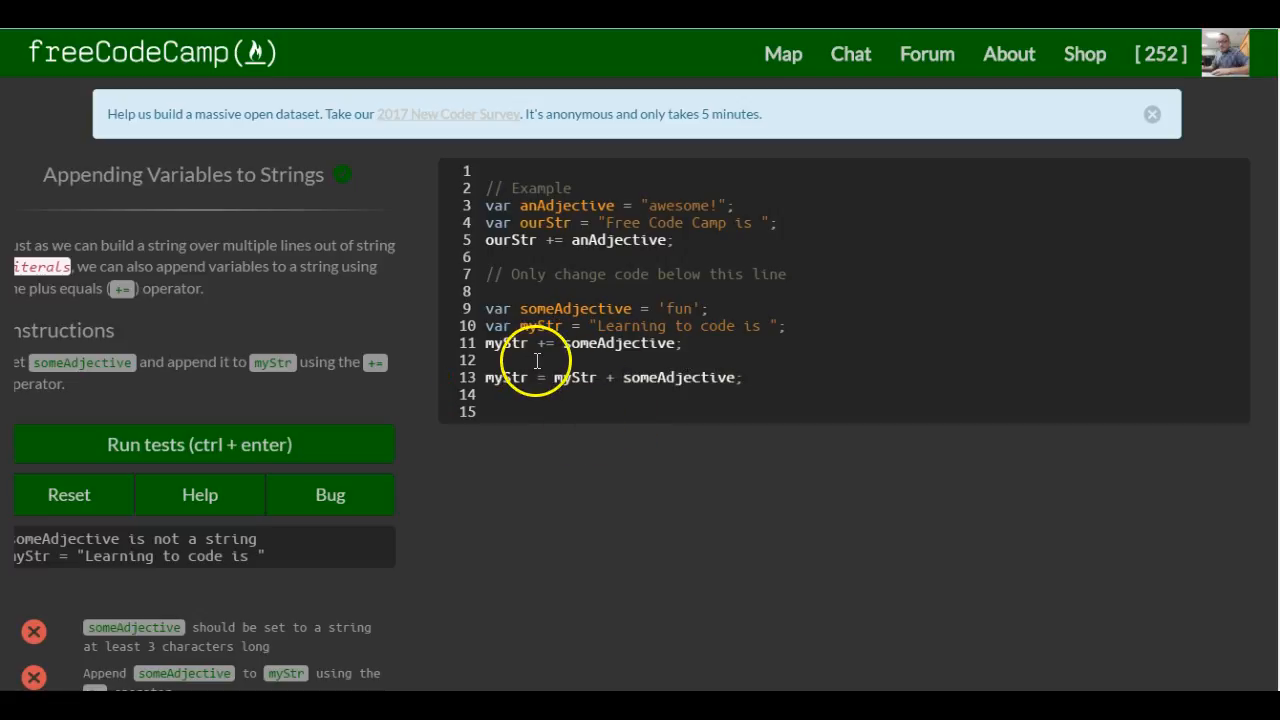
{"action": "mouse_move", "coordinate": [550, 358]}
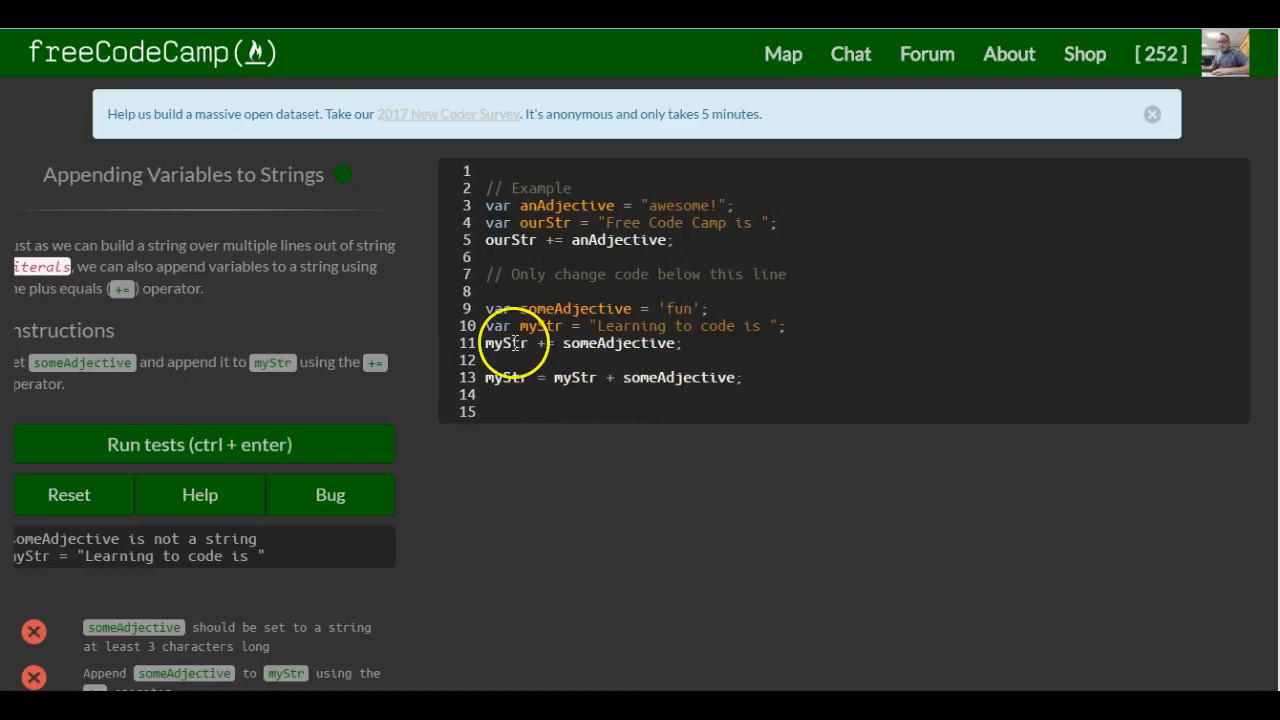
Delete the longhand line 13, leaving only the += append on line 11
{"action": "double_click", "coordinate": [504, 344]}
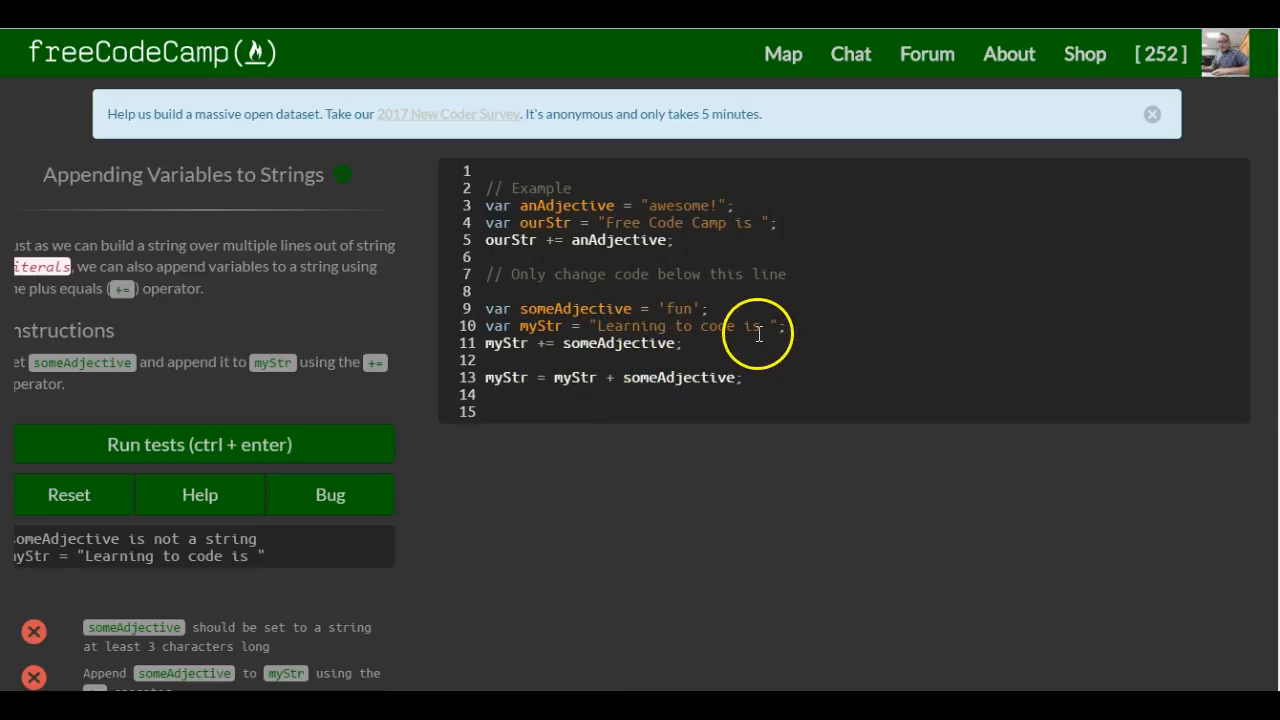
{"action": "mouse_move", "coordinate": [632, 384]}
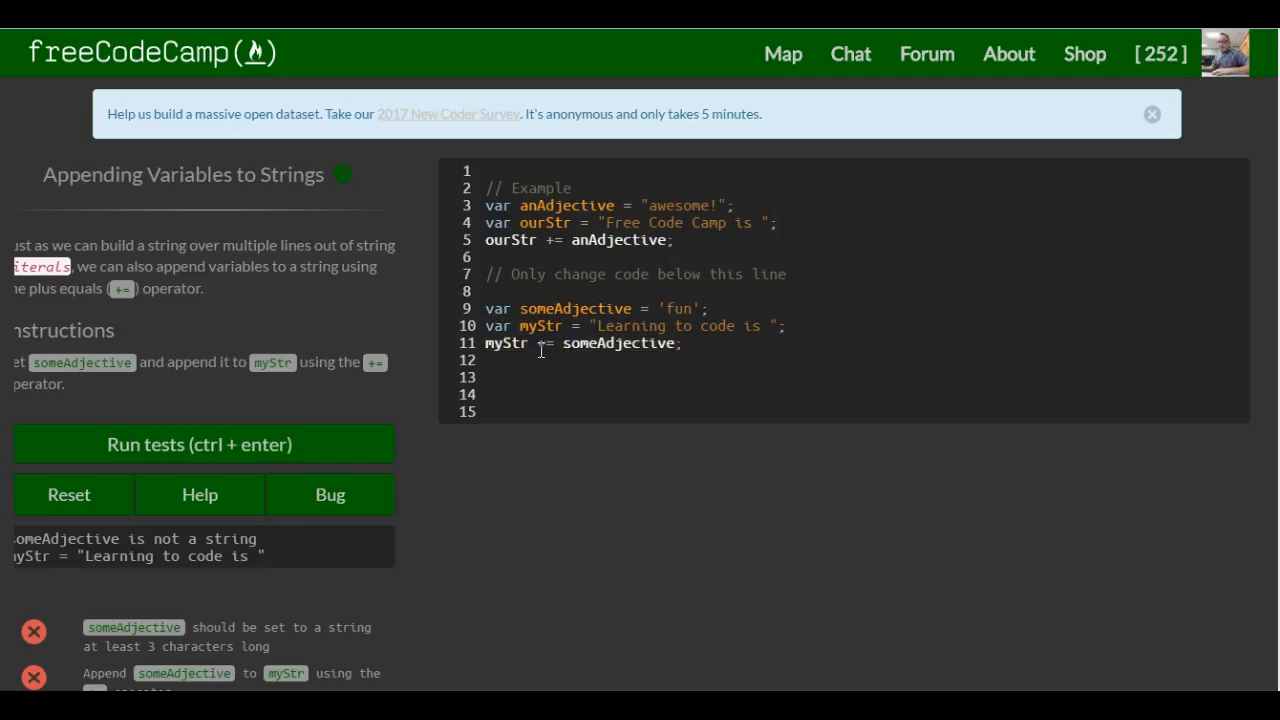
{"action": "left_click", "coordinate": [550, 344]}
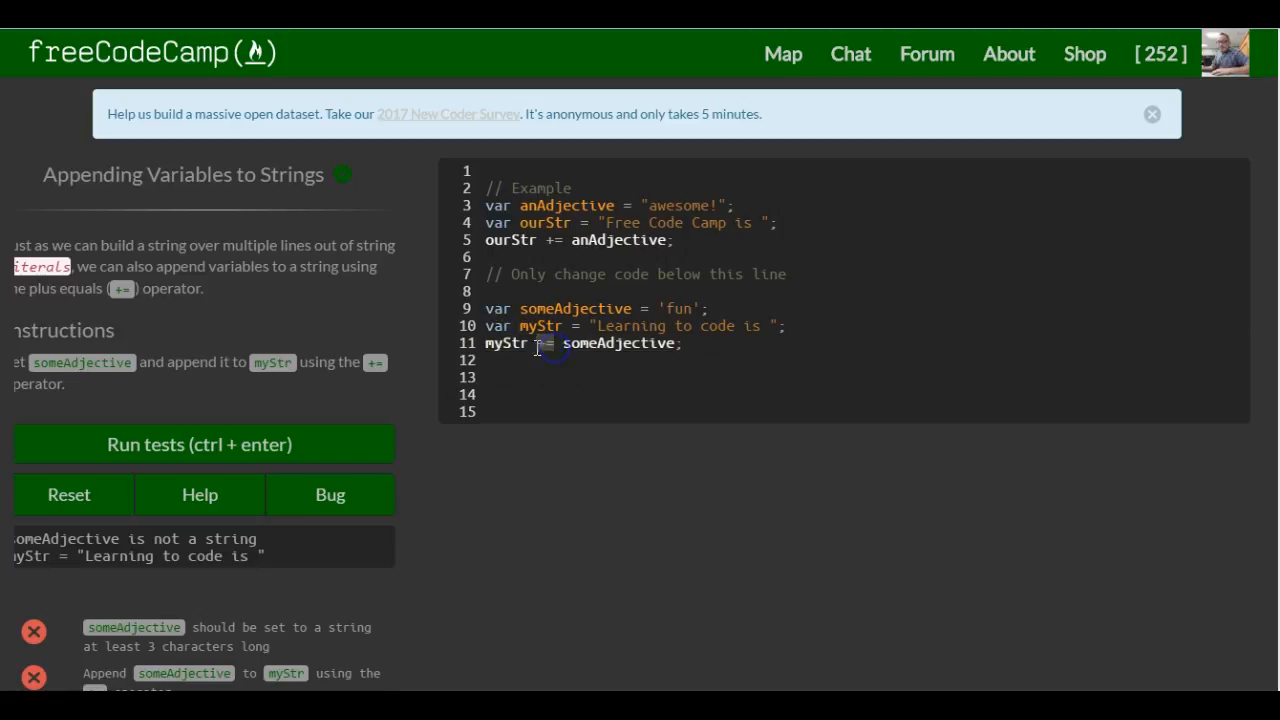